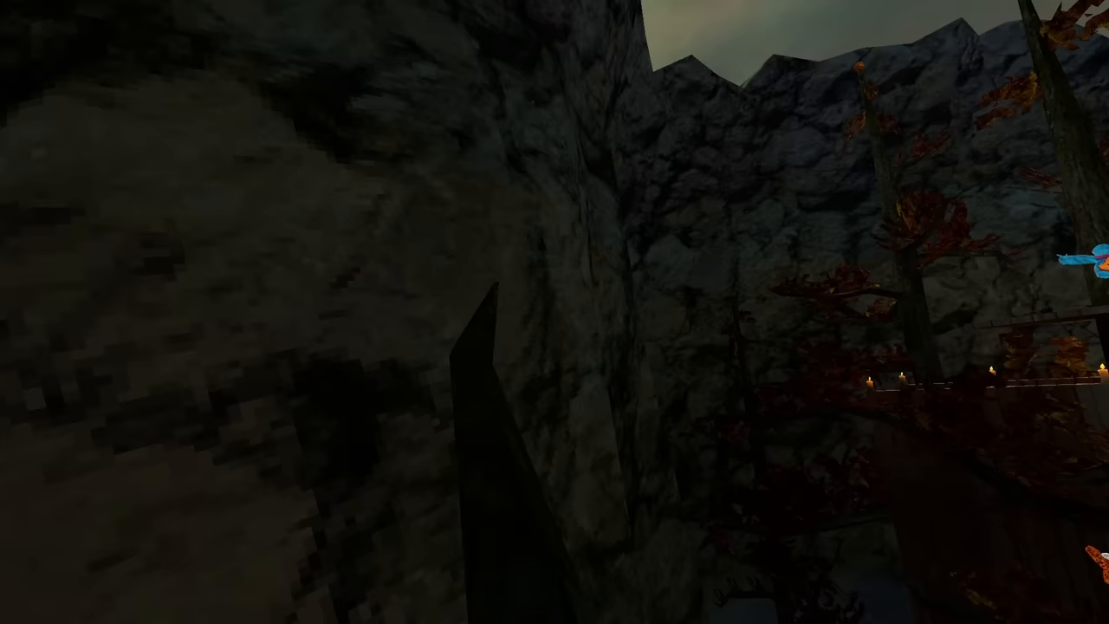
mouse_move(555, 312)
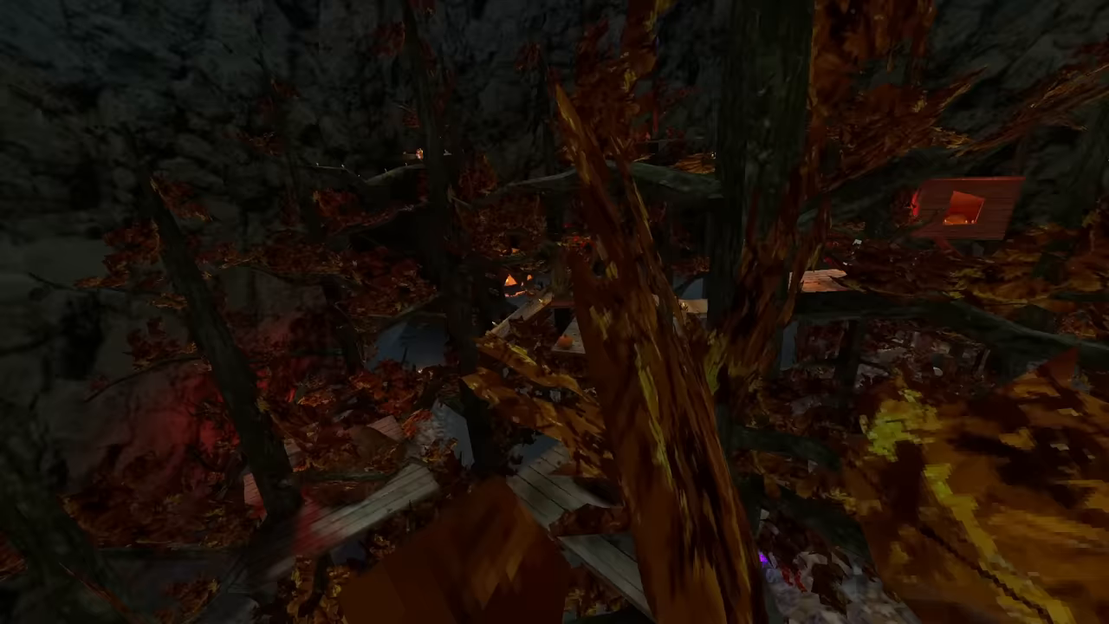
mouse_move(555, 312)
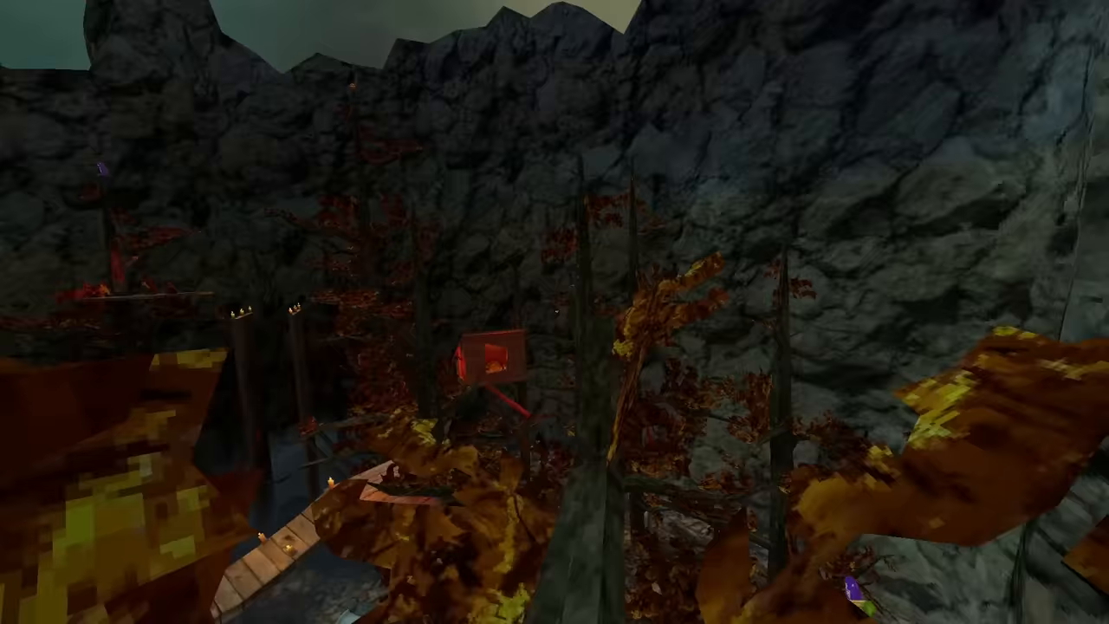
mouse_move(555, 312)
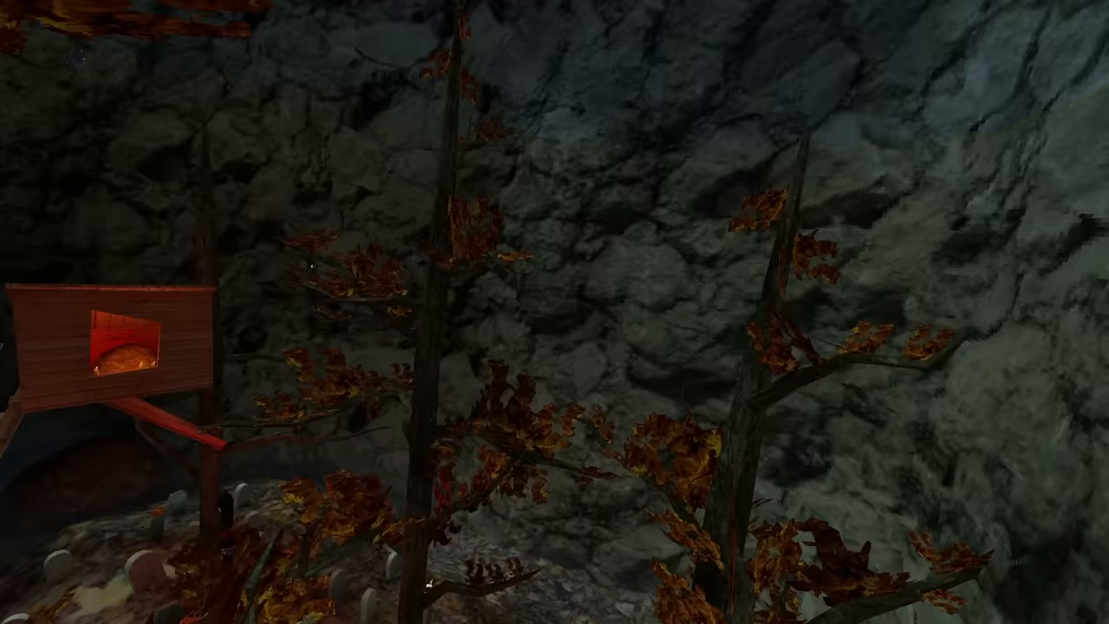
mouse_move(554, 312)
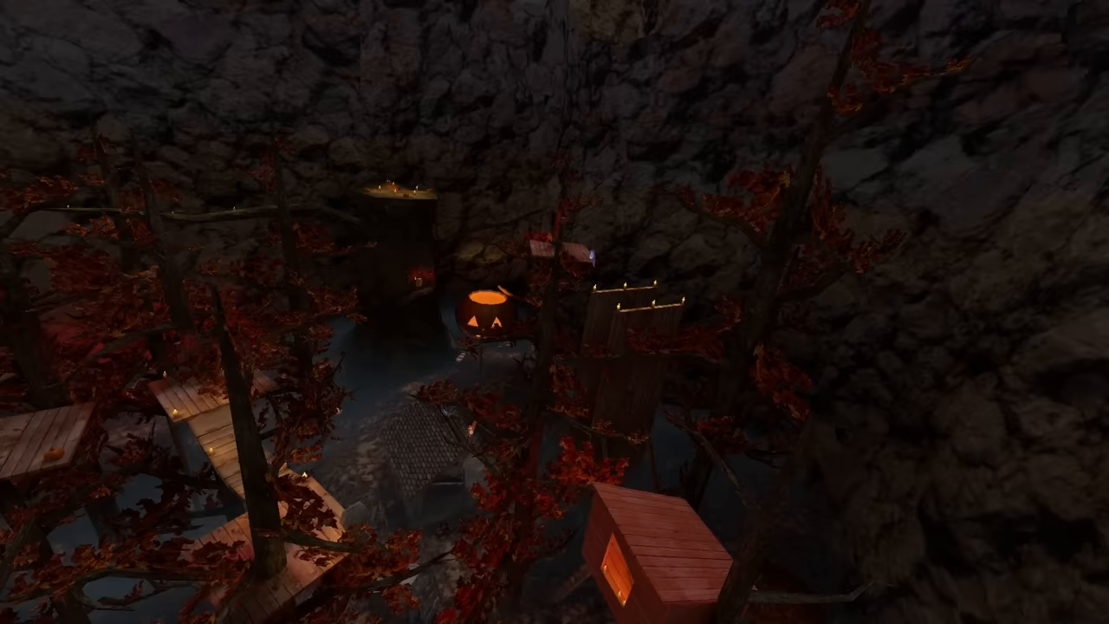
mouse_move(554, 312)
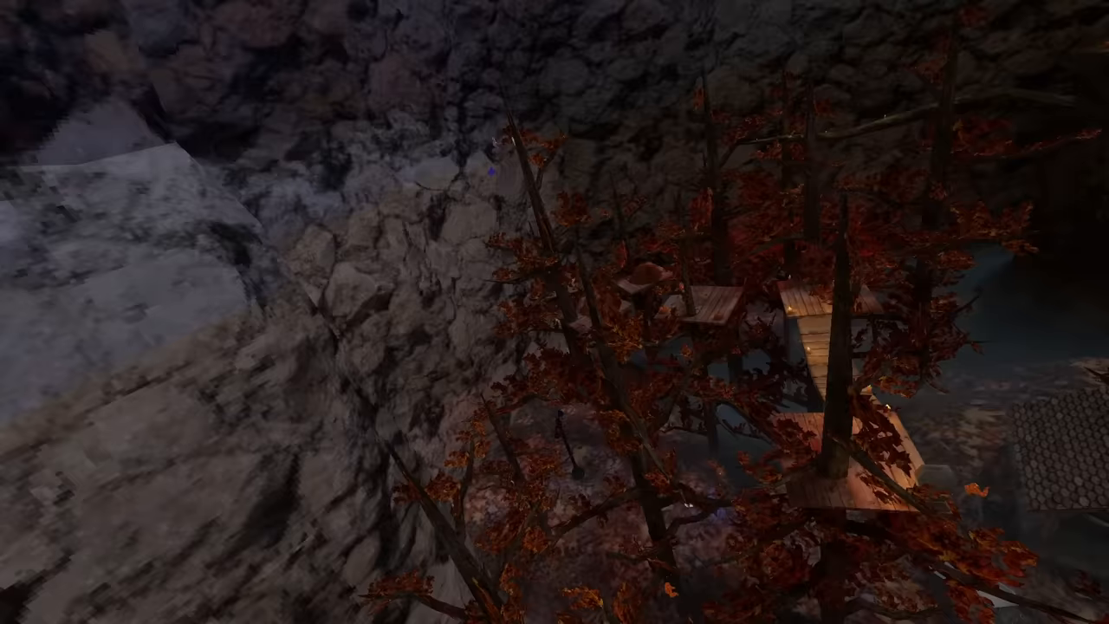
mouse_move(555, 312)
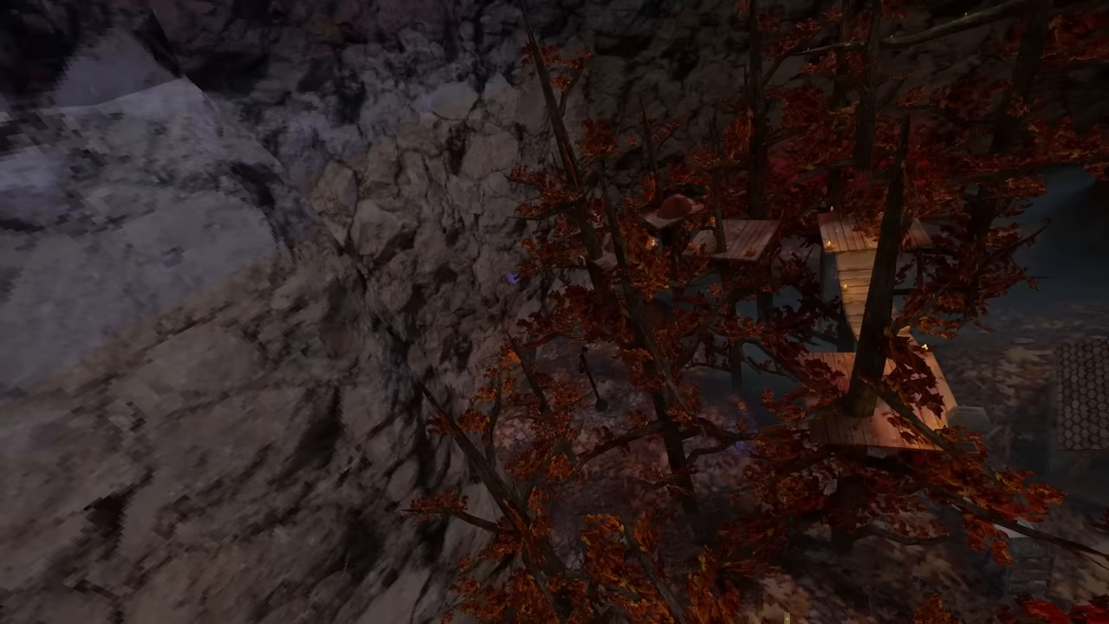
mouse_move(555, 312)
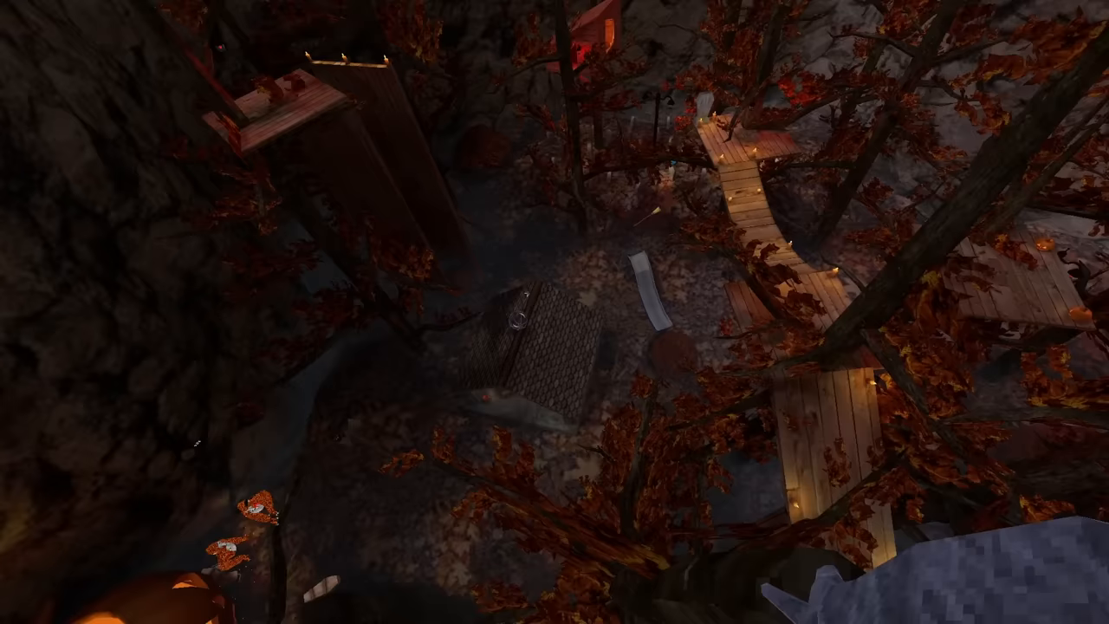
mouse_move(555, 312)
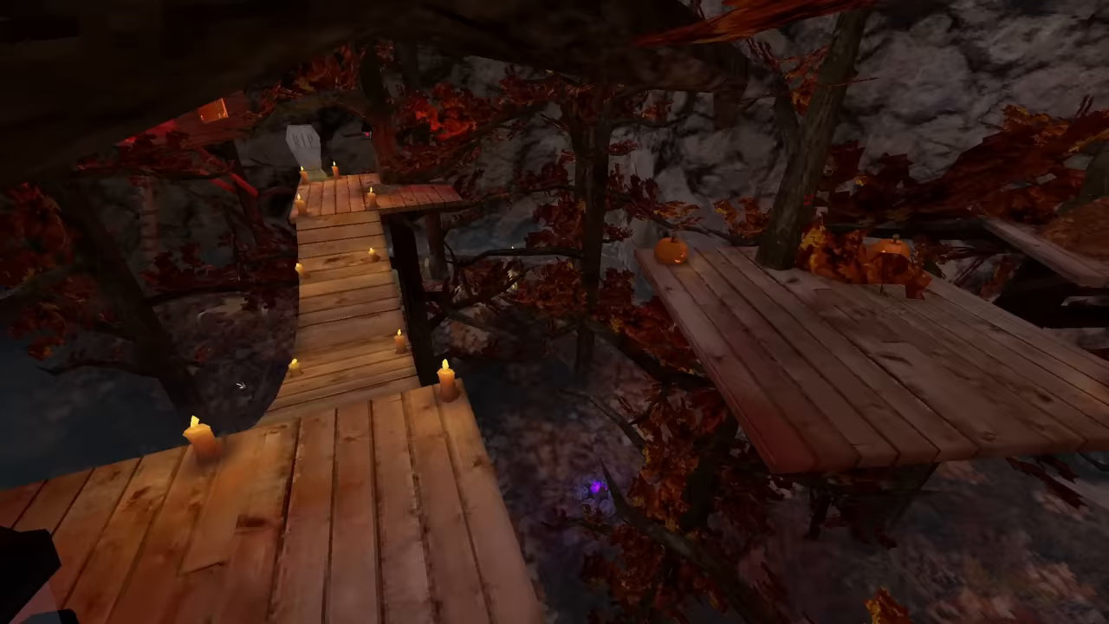
mouse_move(555, 312)
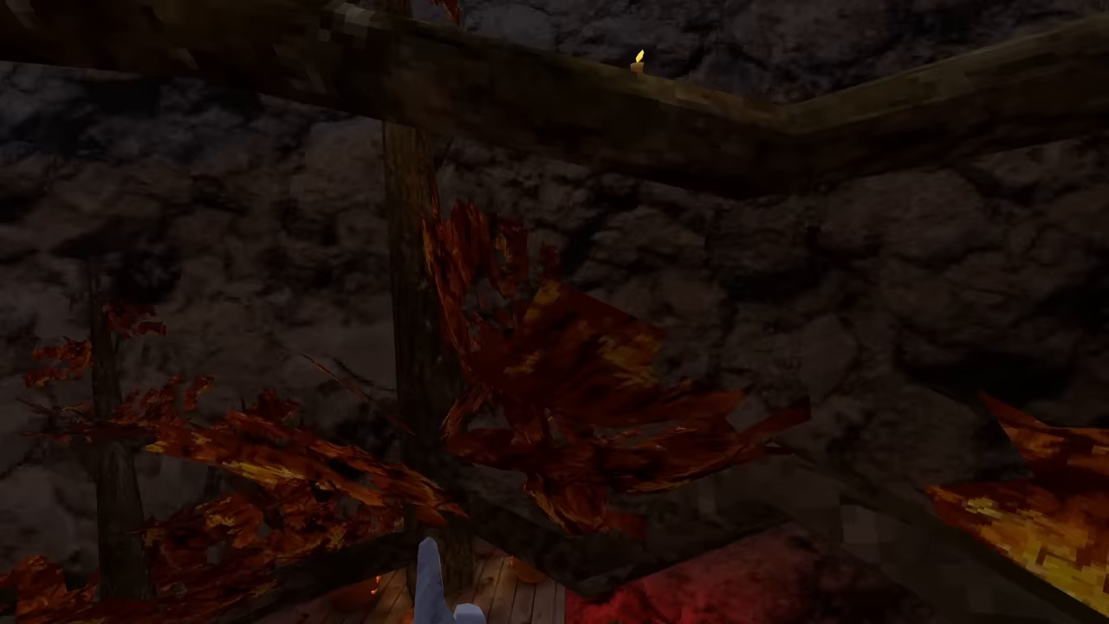
mouse_move(554, 312)
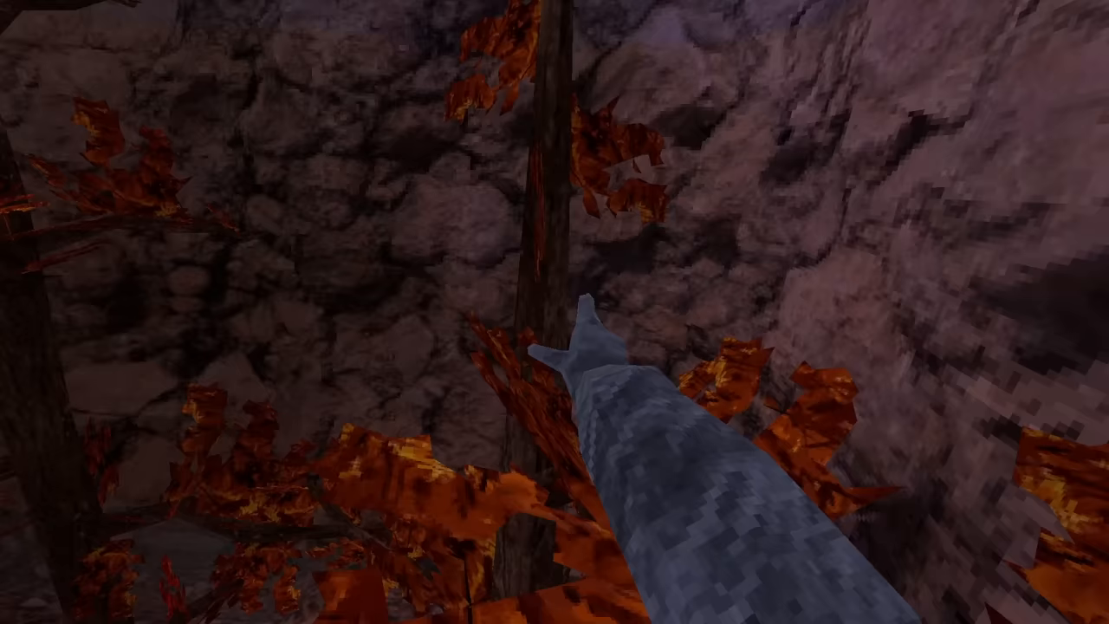
mouse_move(555, 312)
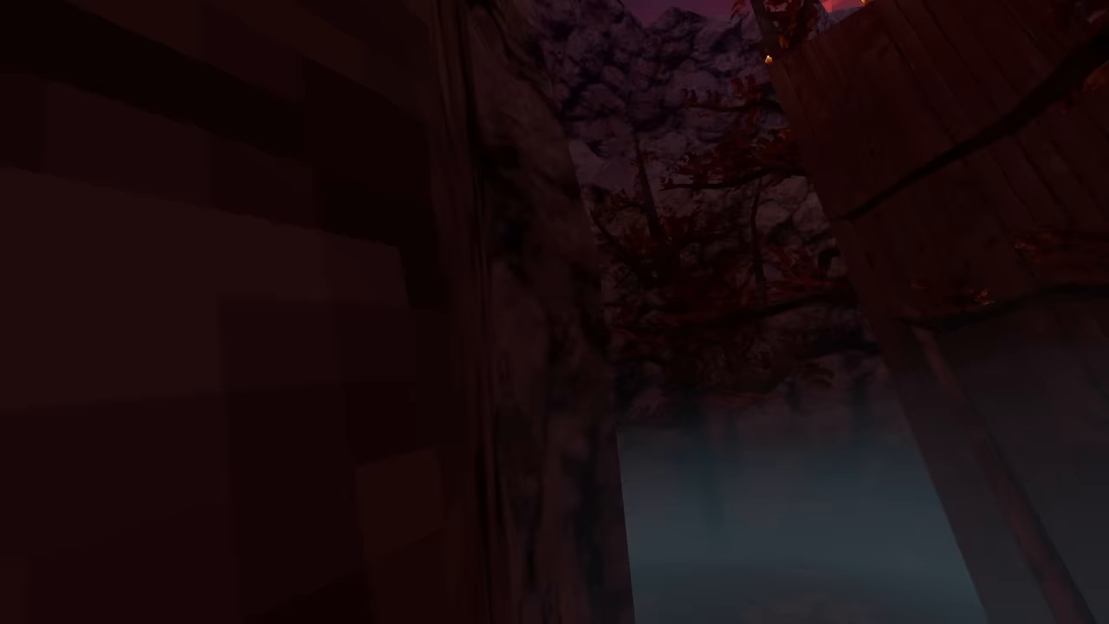
mouse_move(554, 312)
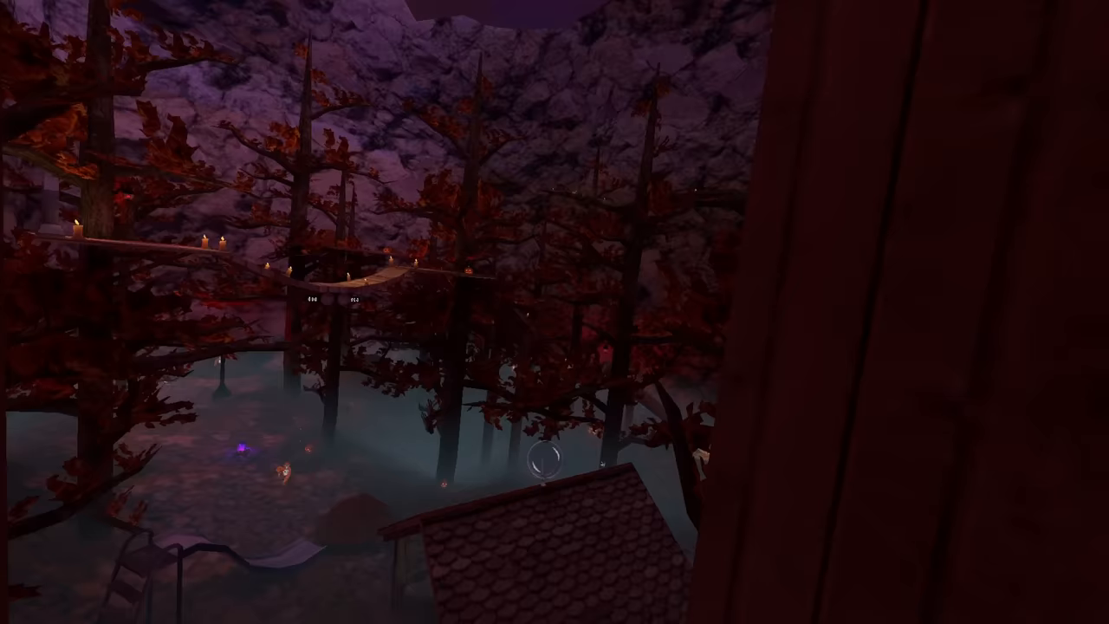
mouse_move(554, 312)
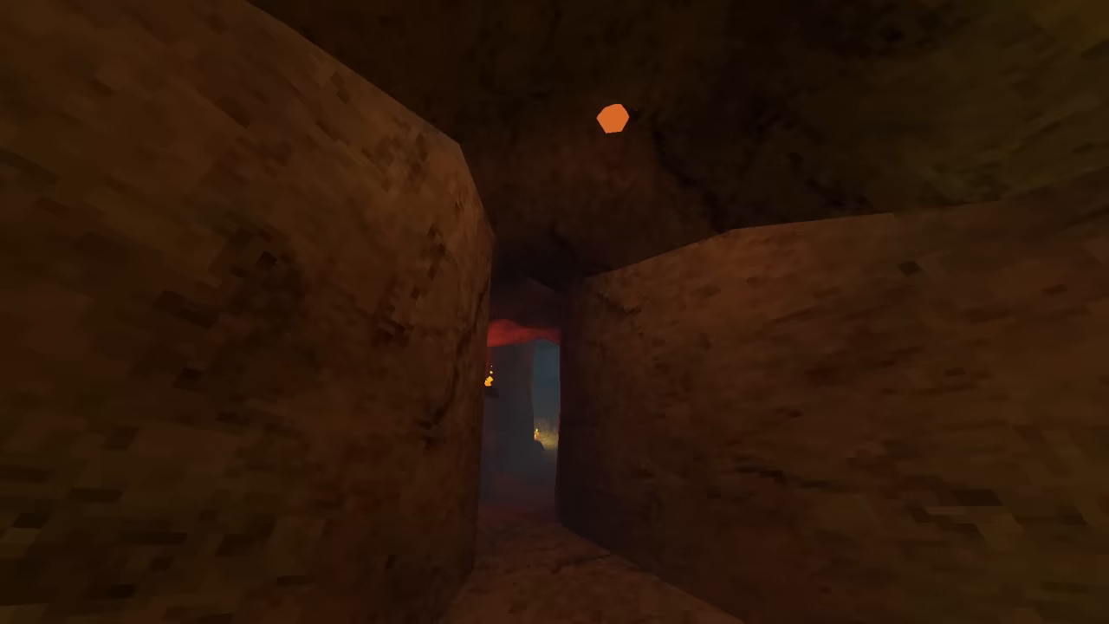
mouse_move(555, 312)
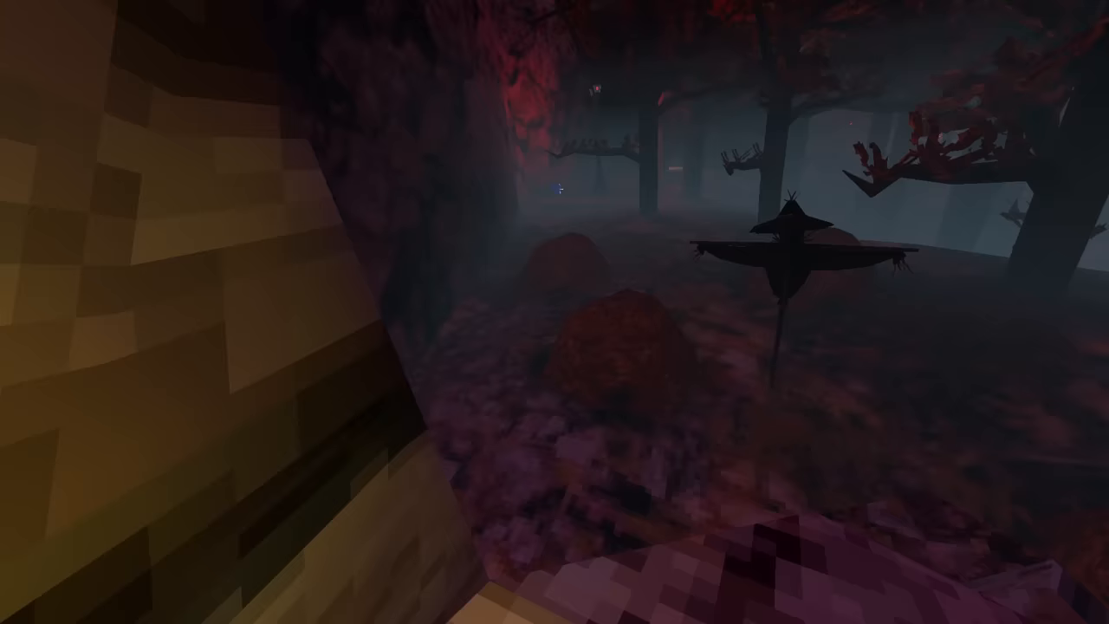